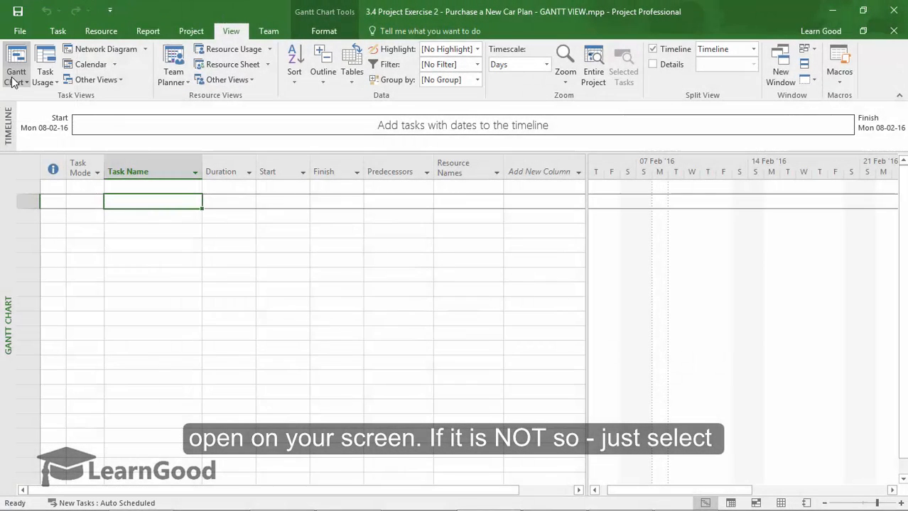
Switch to the Gantt Chart view and begin typing the first task name.
{"action": "left_click", "coordinate": [15, 71]}
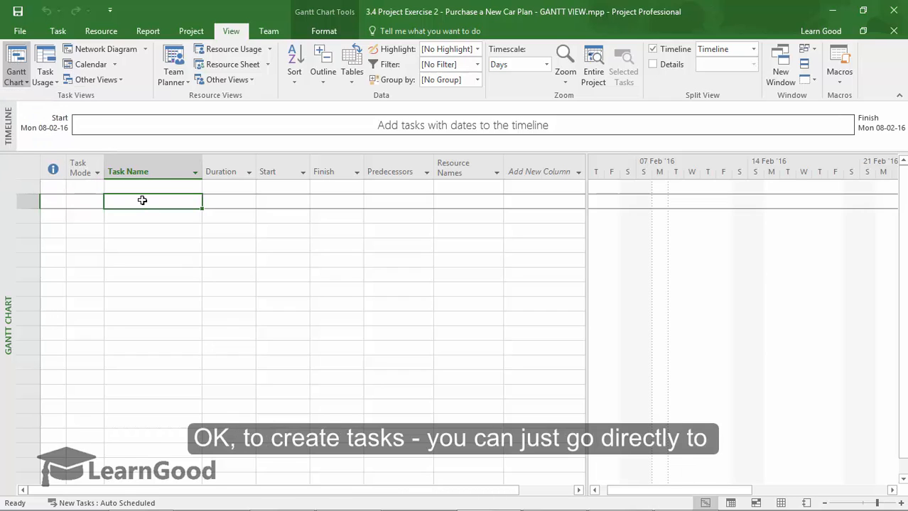
{"action": "type", "text": "Fir"}
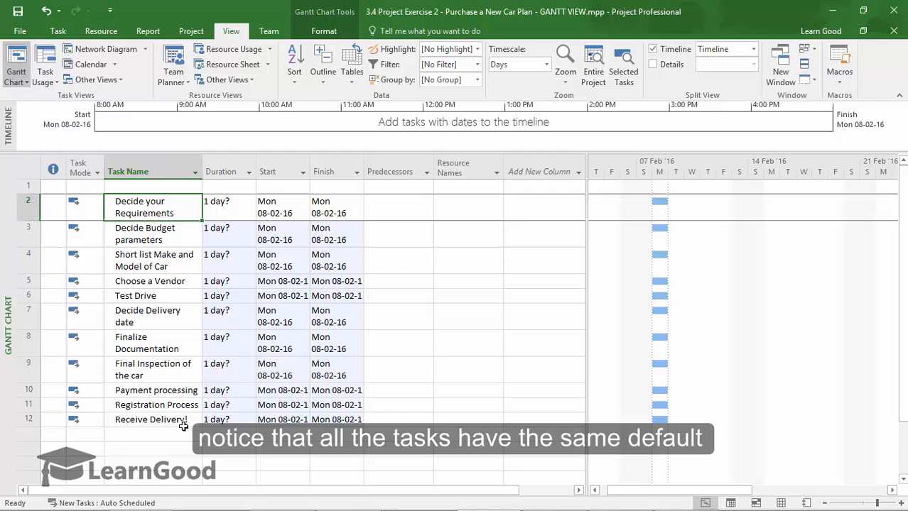
{"action": "mouse_move", "coordinate": [239, 342]}
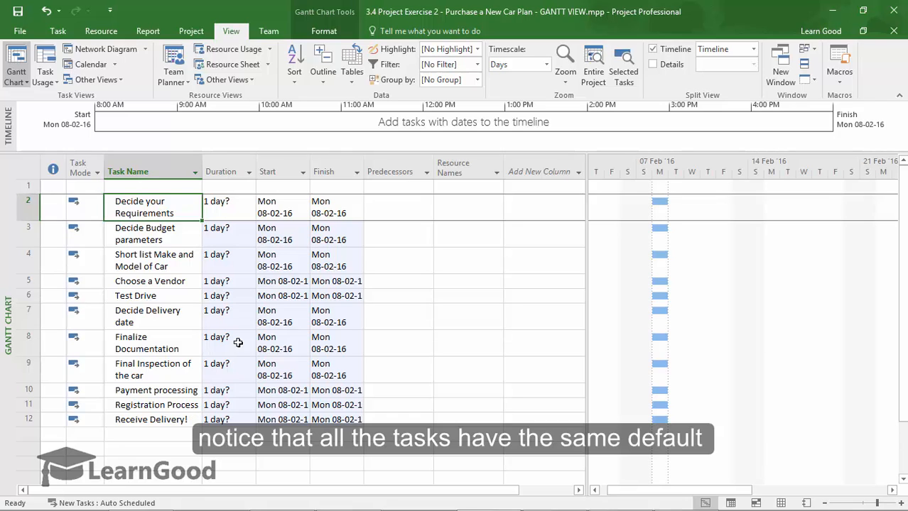
{"action": "mouse_move", "coordinate": [225, 171]}
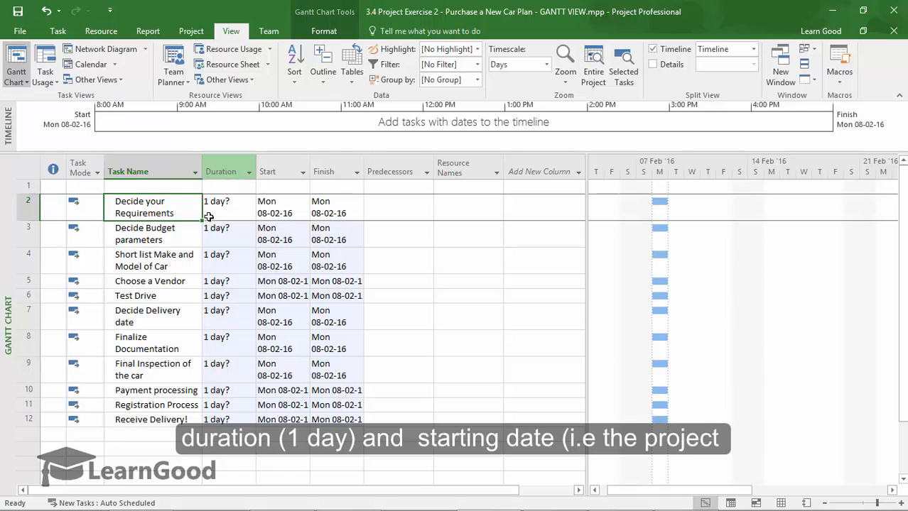
{"action": "mouse_move", "coordinate": [272, 172]}
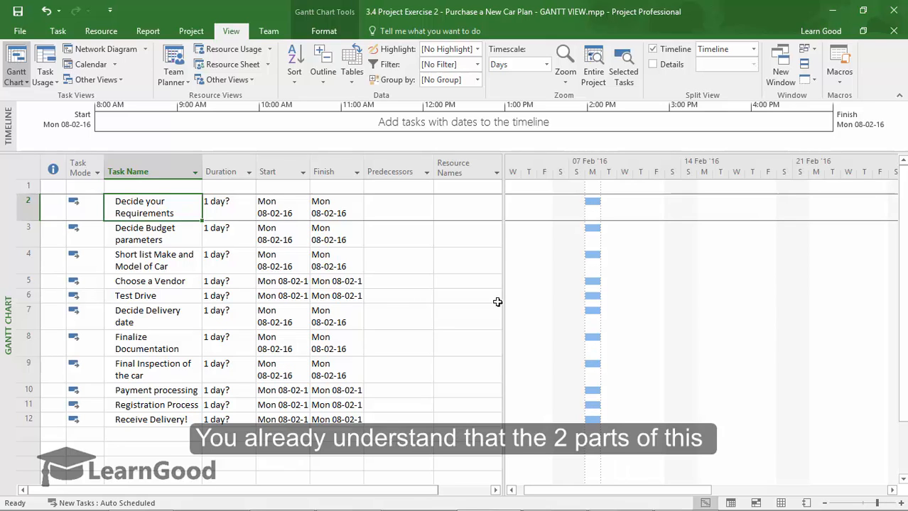
{"action": "mouse_move", "coordinate": [335, 201]}
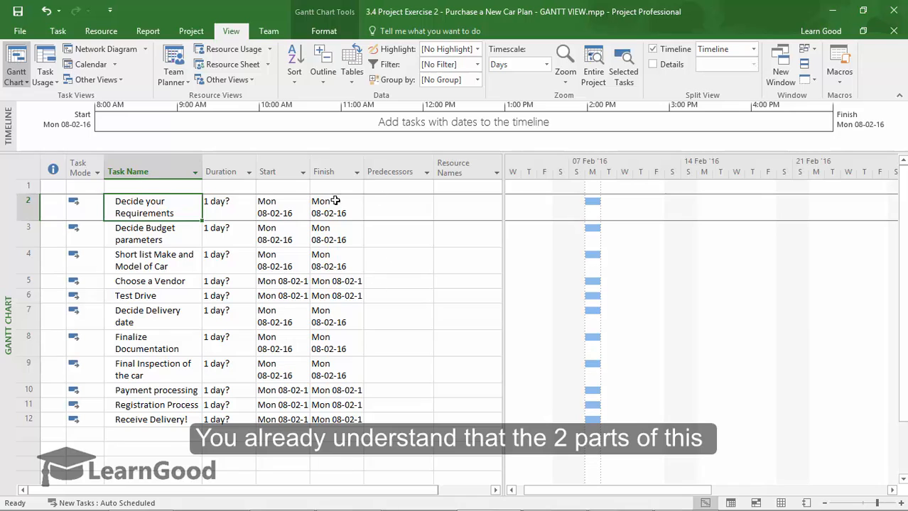
{"action": "mouse_move", "coordinate": [368, 281]}
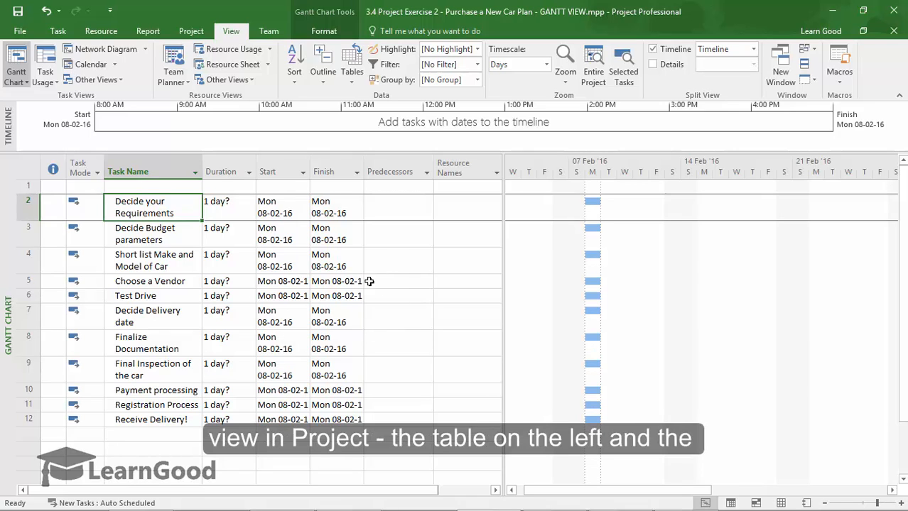
{"action": "mouse_move", "coordinate": [675, 339]}
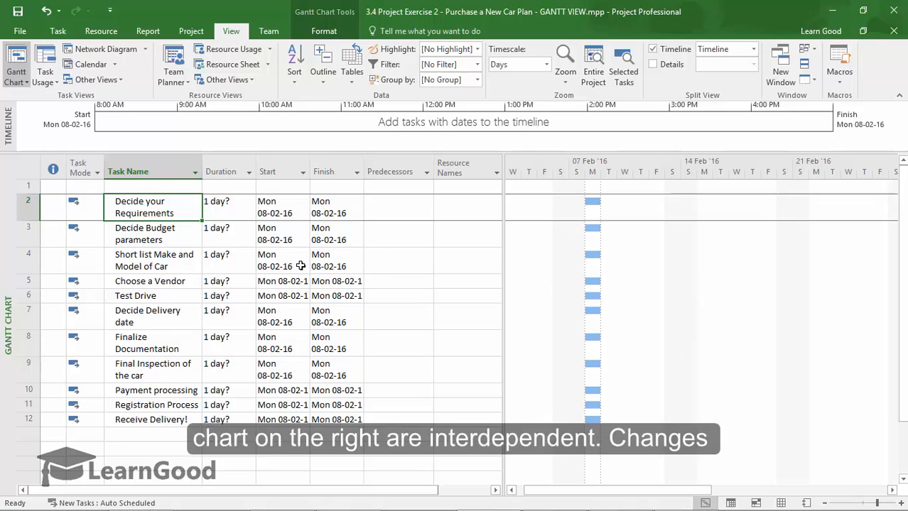
{"action": "mouse_move", "coordinate": [252, 213]}
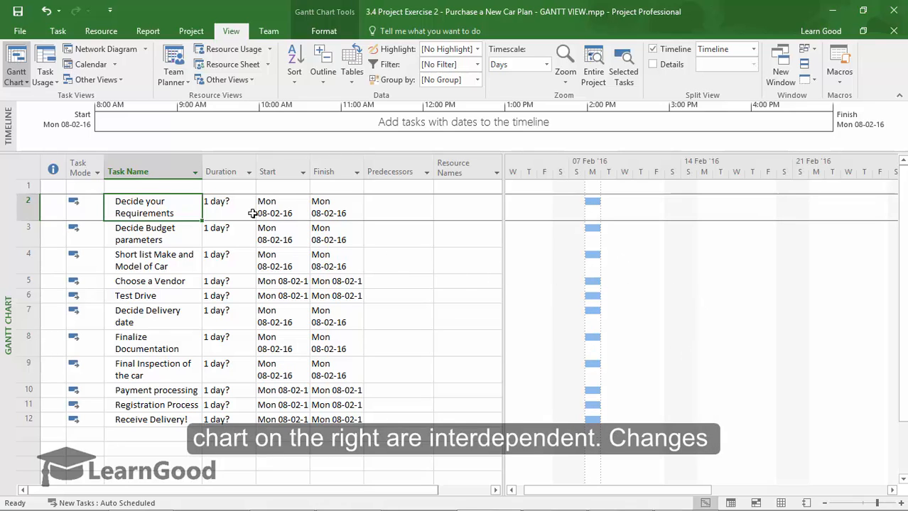
{"action": "mouse_move", "coordinate": [529, 303]}
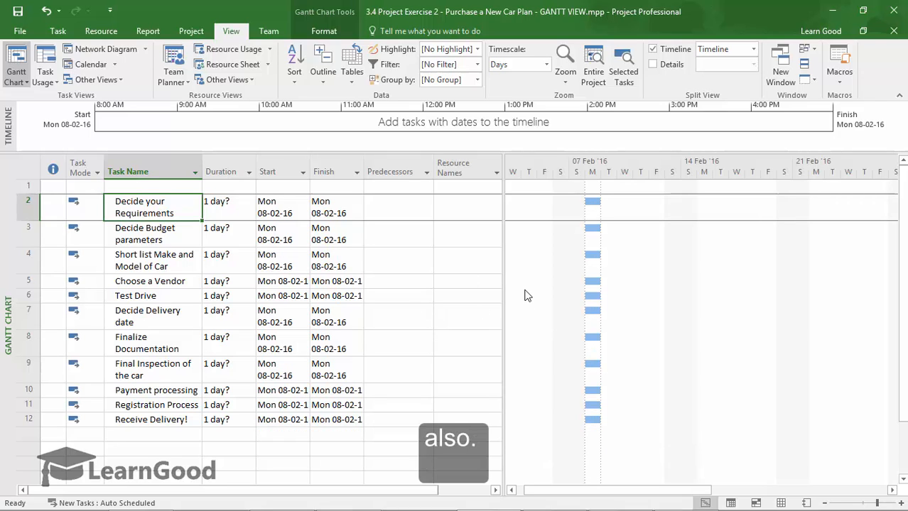
Set Decide your Requirements to 5 days by dragging its bar to Fri 12-02-16.
{"action": "left_click", "coordinate": [224, 207]}
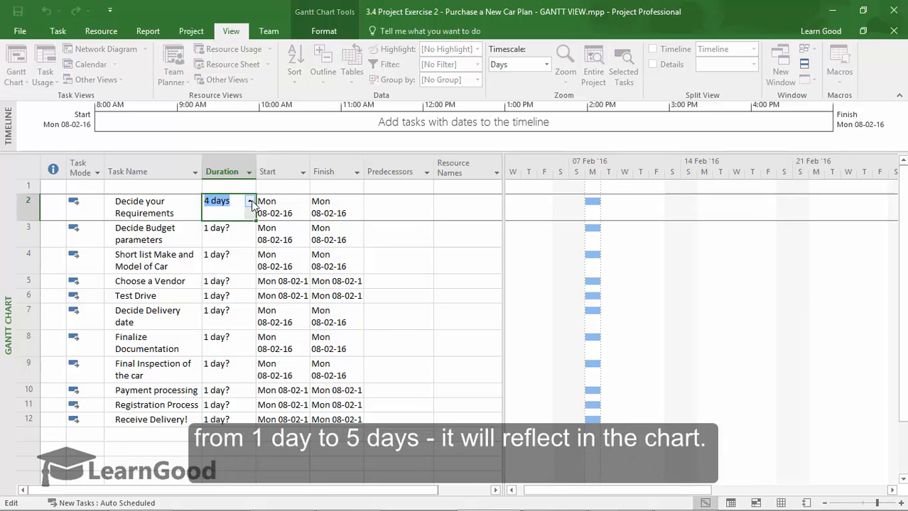
{"action": "type", "text": "5 days"}
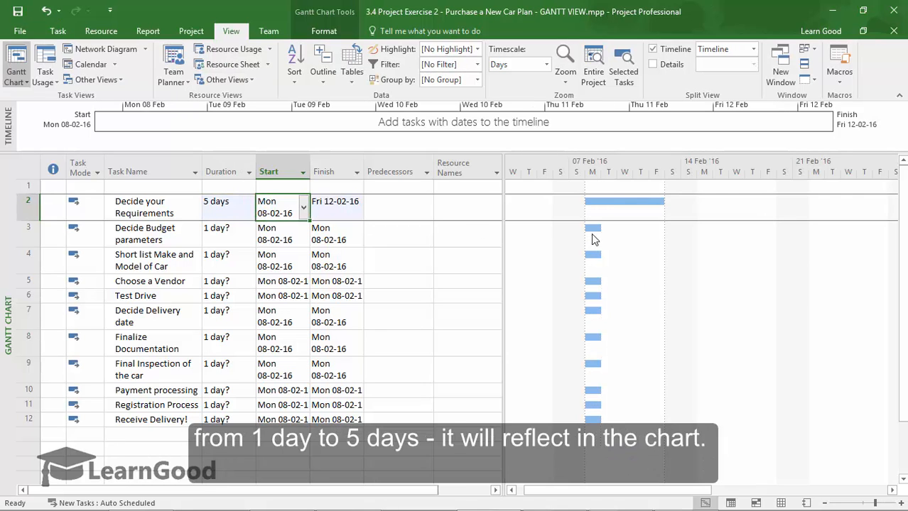
{"action": "mouse_move", "coordinate": [609, 201]}
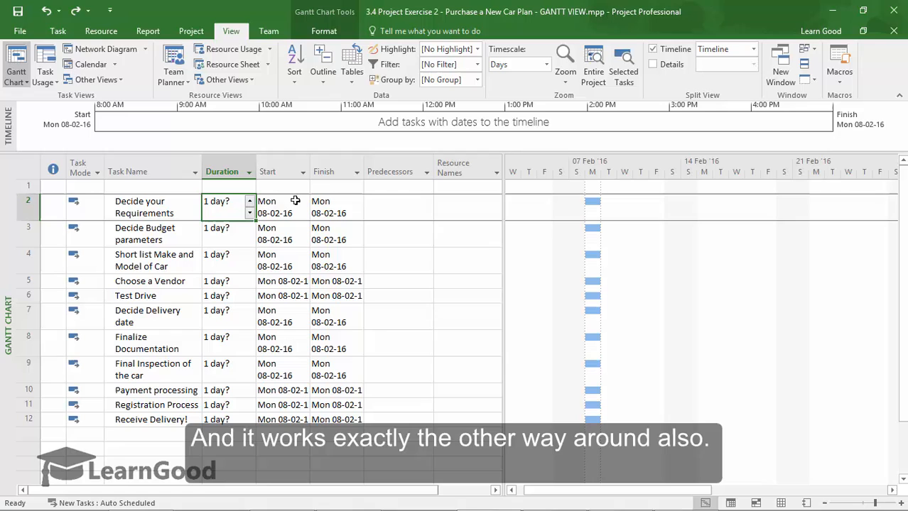
{"action": "mouse_move", "coordinate": [600, 200]}
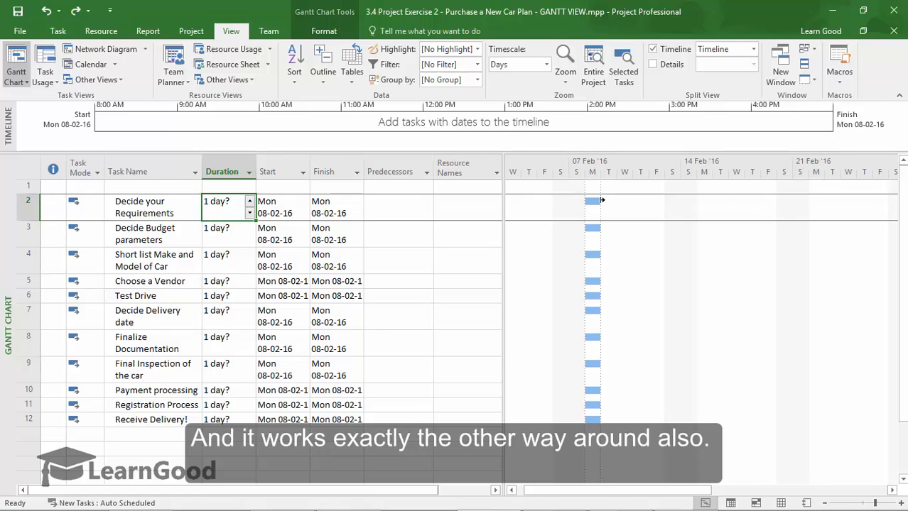
{"action": "left_click_drag", "start_coordinate": [603, 202], "coordinate": [667, 203]}
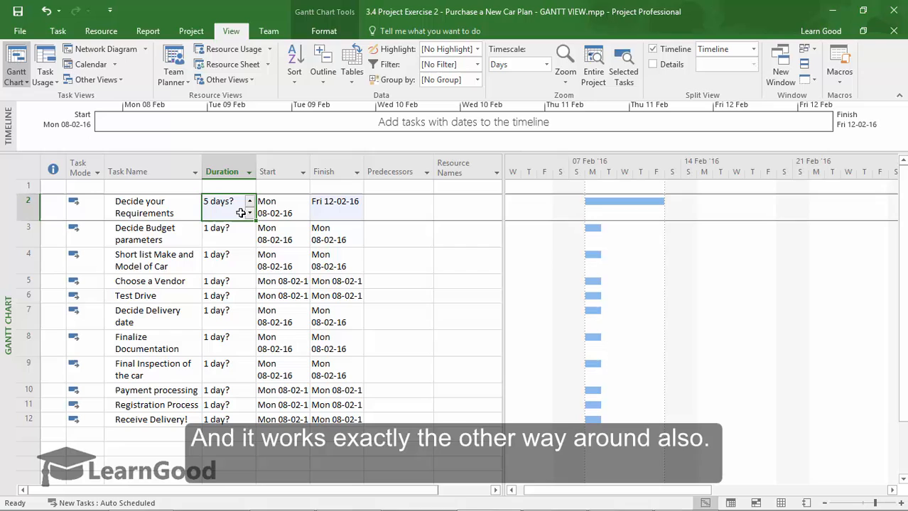
{"action": "mouse_move", "coordinate": [568, 265]}
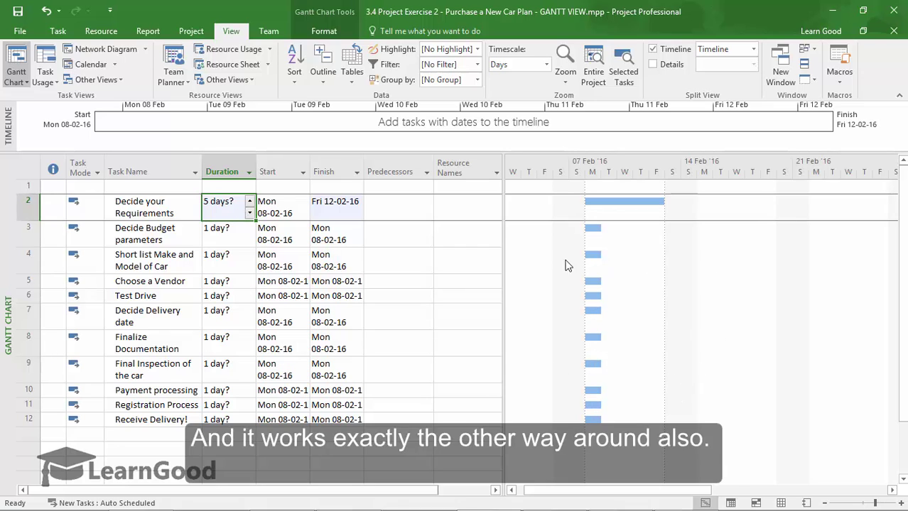
{"action": "mouse_move", "coordinate": [822, 501]}
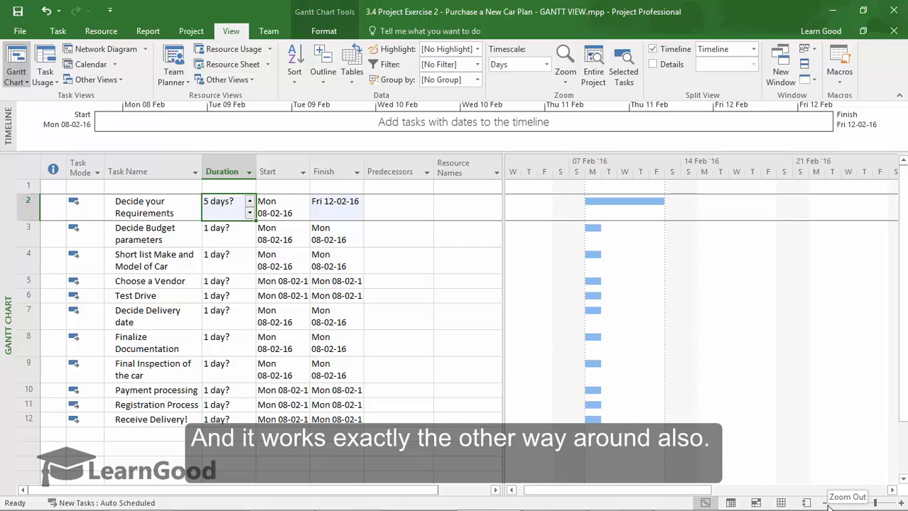
Zoom the Gantt timescale out to months, showing February and March 2016.
{"action": "left_click", "coordinate": [826, 505]}
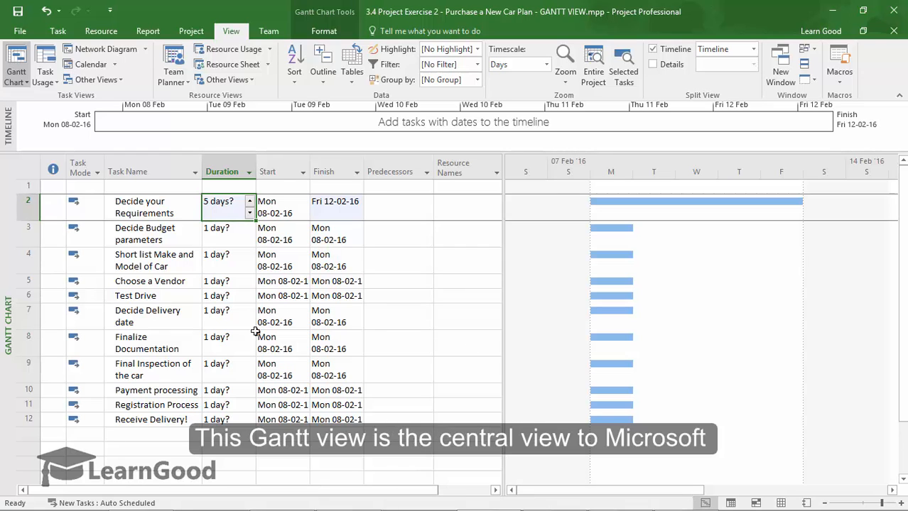
{"action": "mouse_move", "coordinate": [541, 314]}
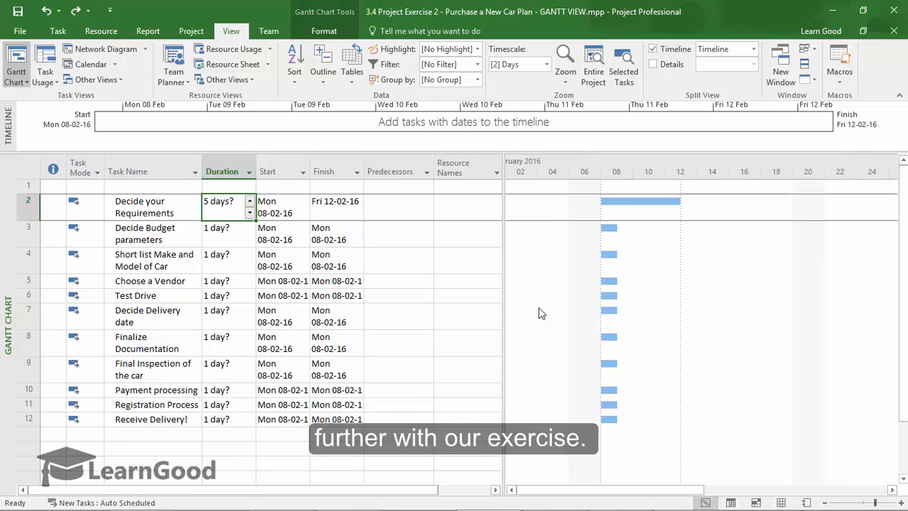
{"action": "left_click", "coordinate": [547, 65]}
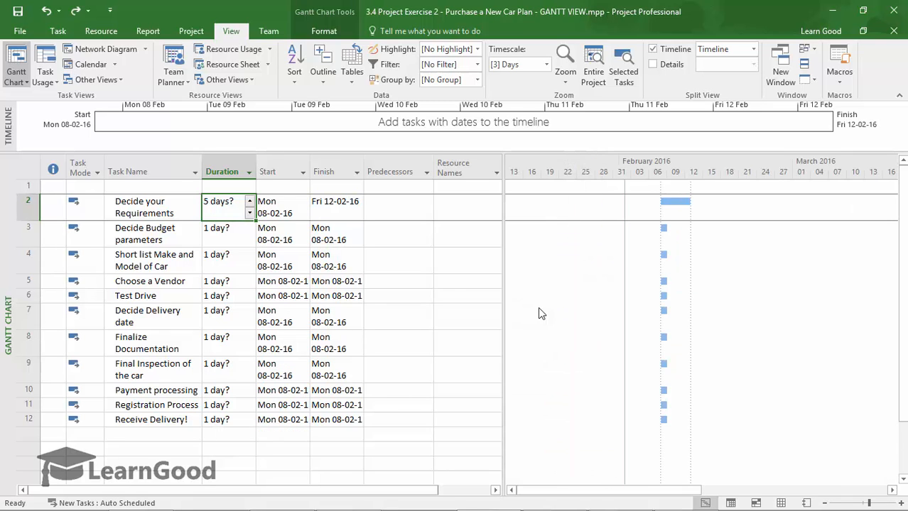